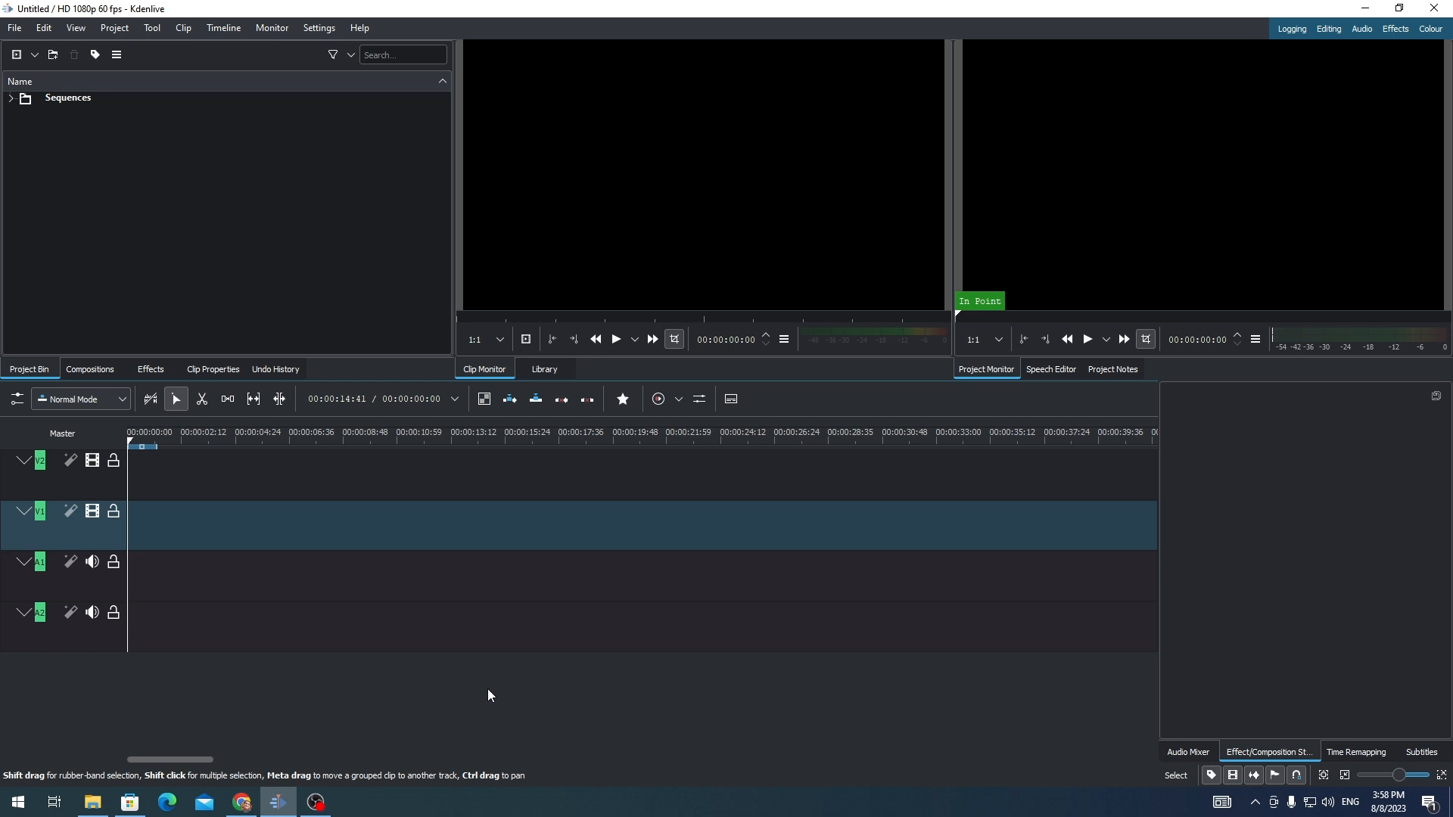
Open the Project menu in the menu bar
{"action": "left_click", "coordinate": [114, 27]}
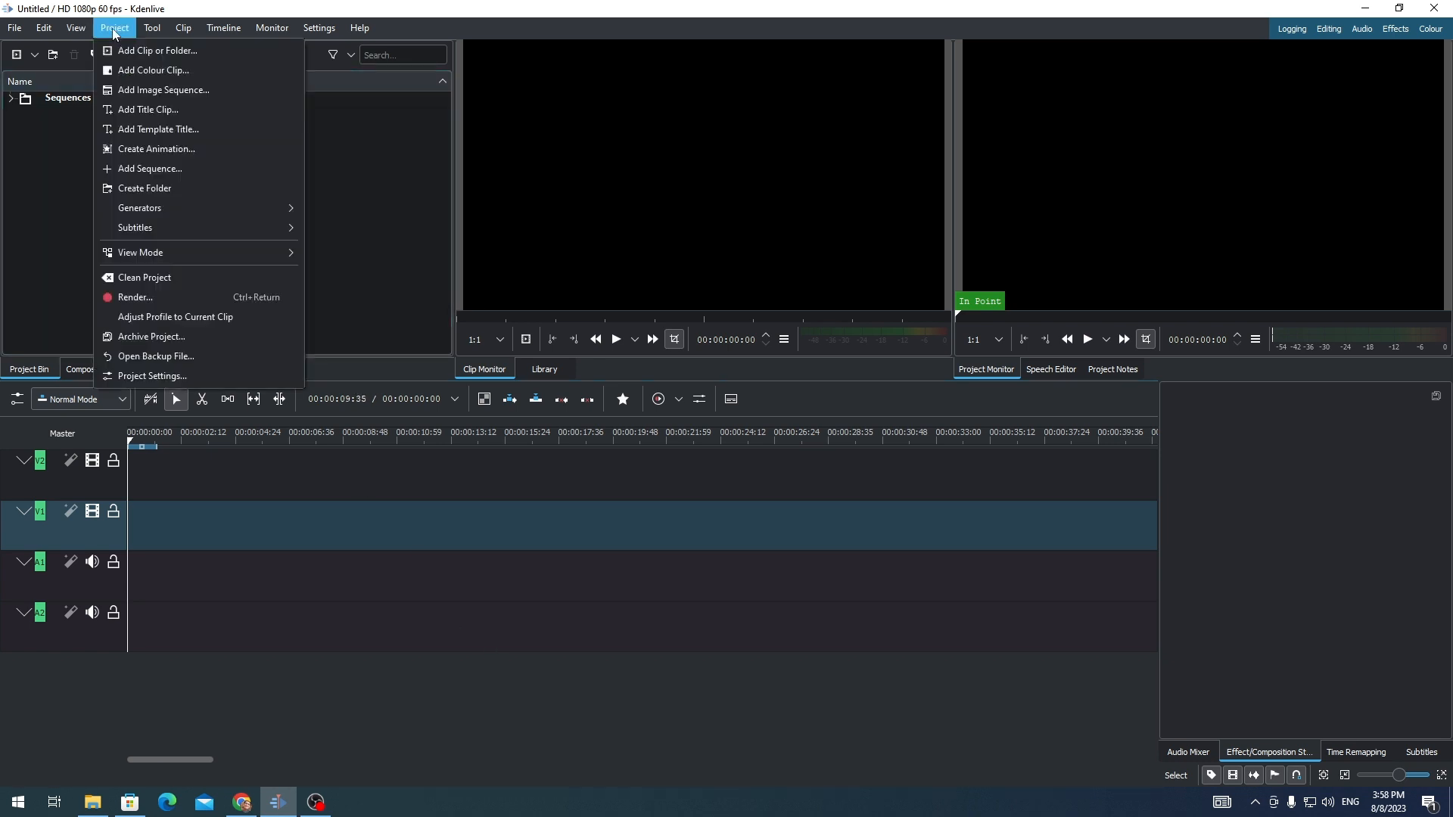
{"action": "mouse_move", "coordinate": [150, 336]}
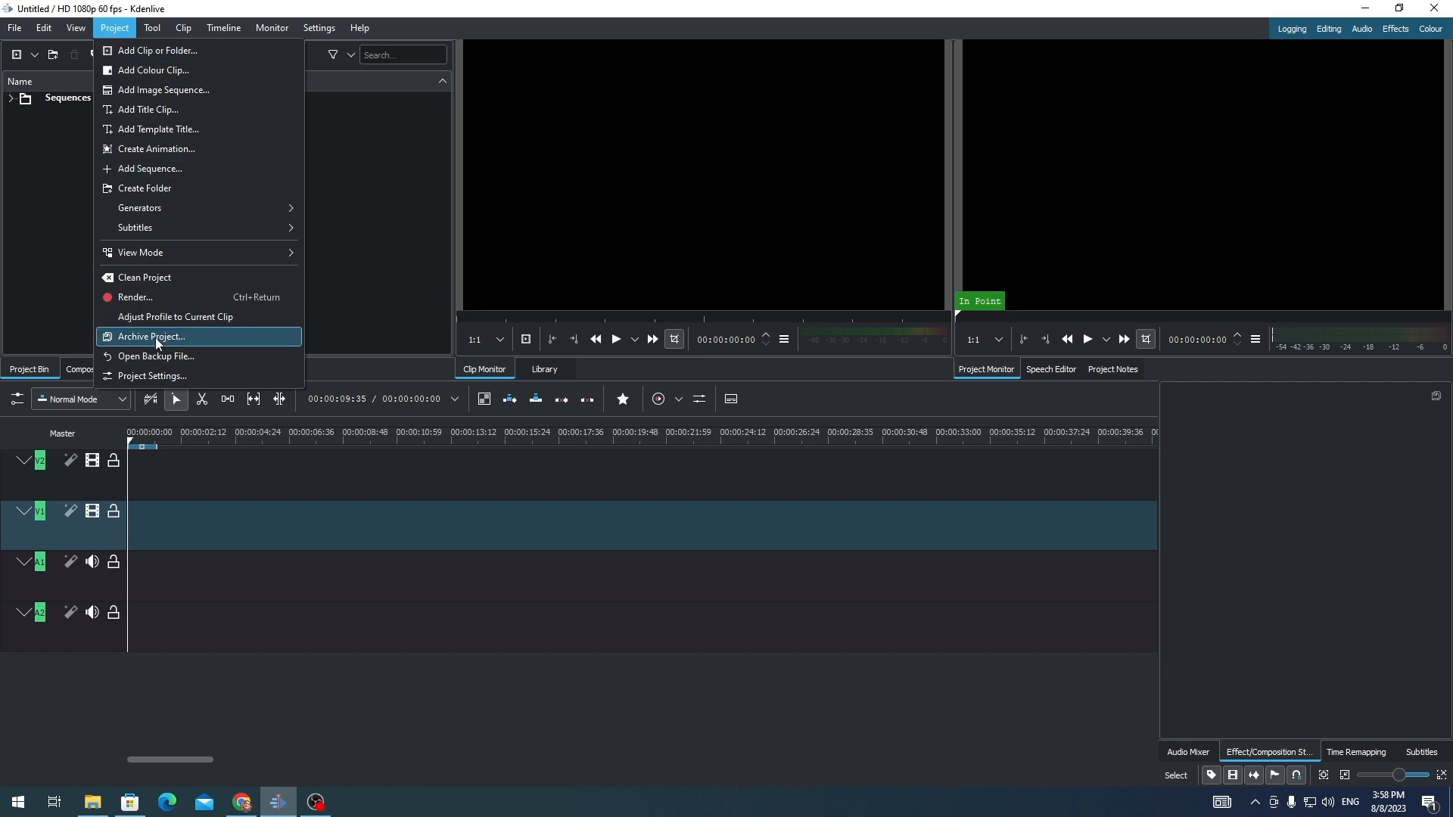
Open Project Settings and scroll up to the HD 1080p 60 fps preset
{"action": "left_click", "coordinate": [152, 375]}
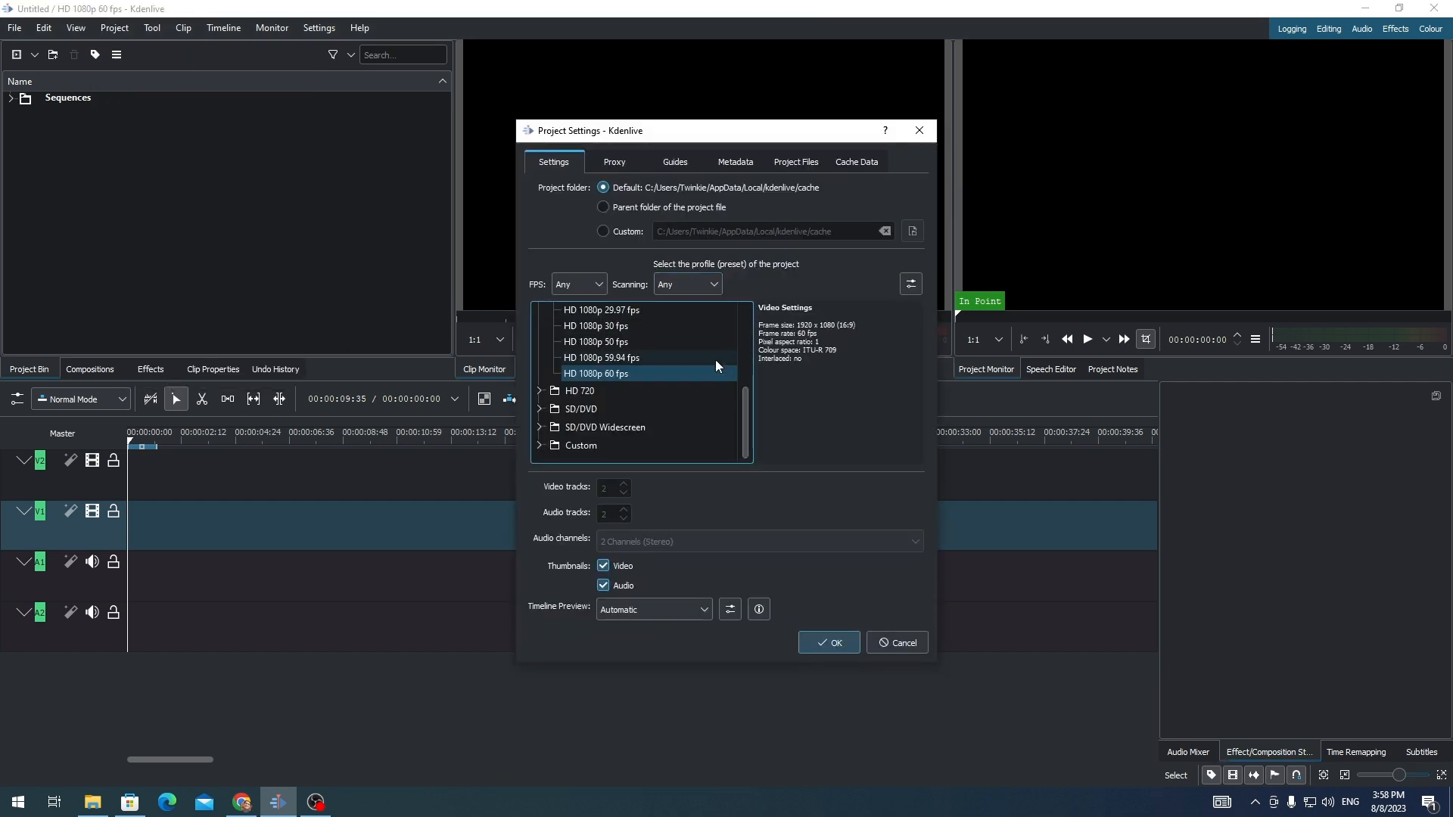
{"action": "scroll", "scroll_direction": "up", "scroll_amount": 3}
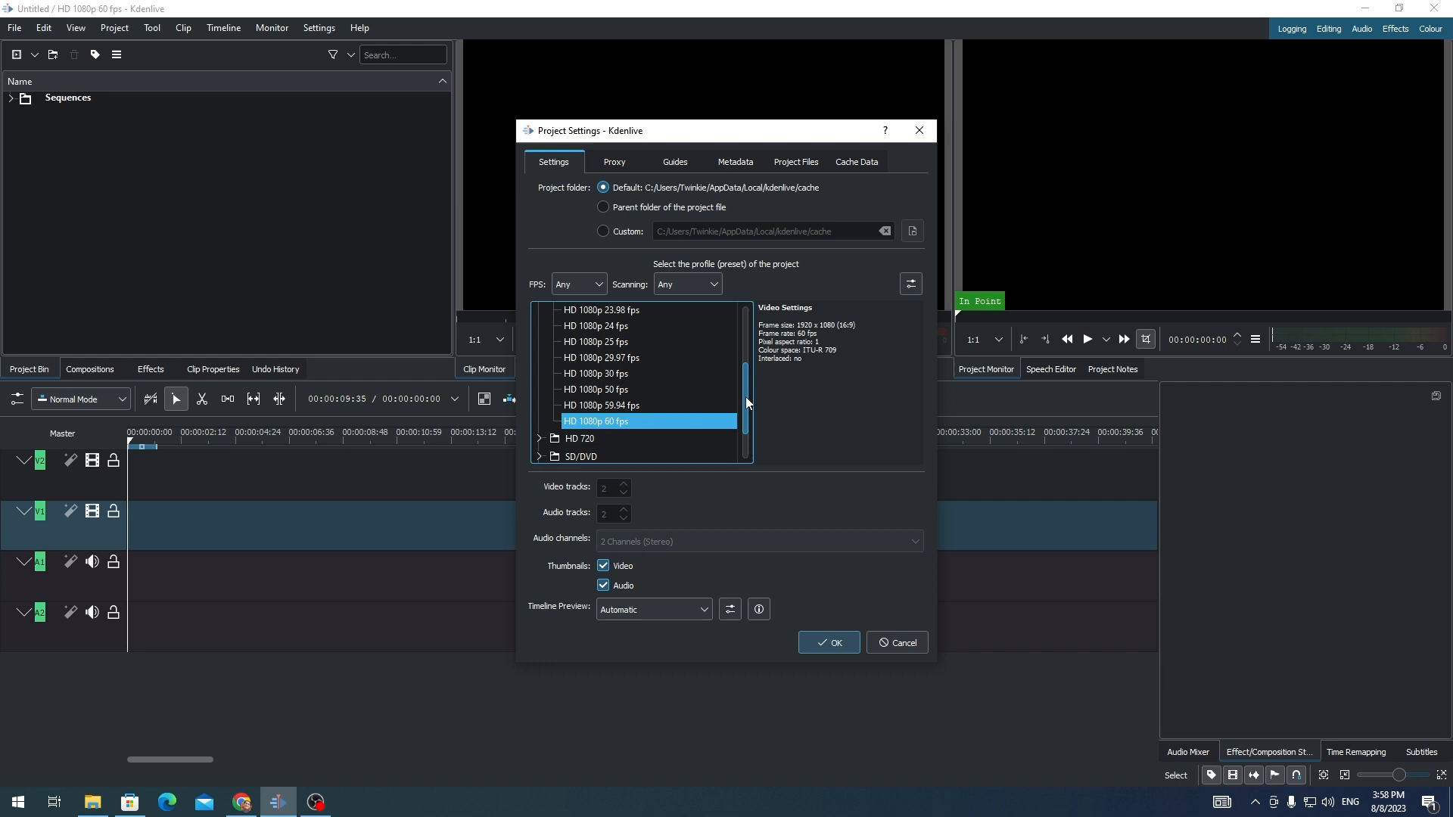
{"action": "scroll", "scroll_direction": "up", "scroll_amount": 3}
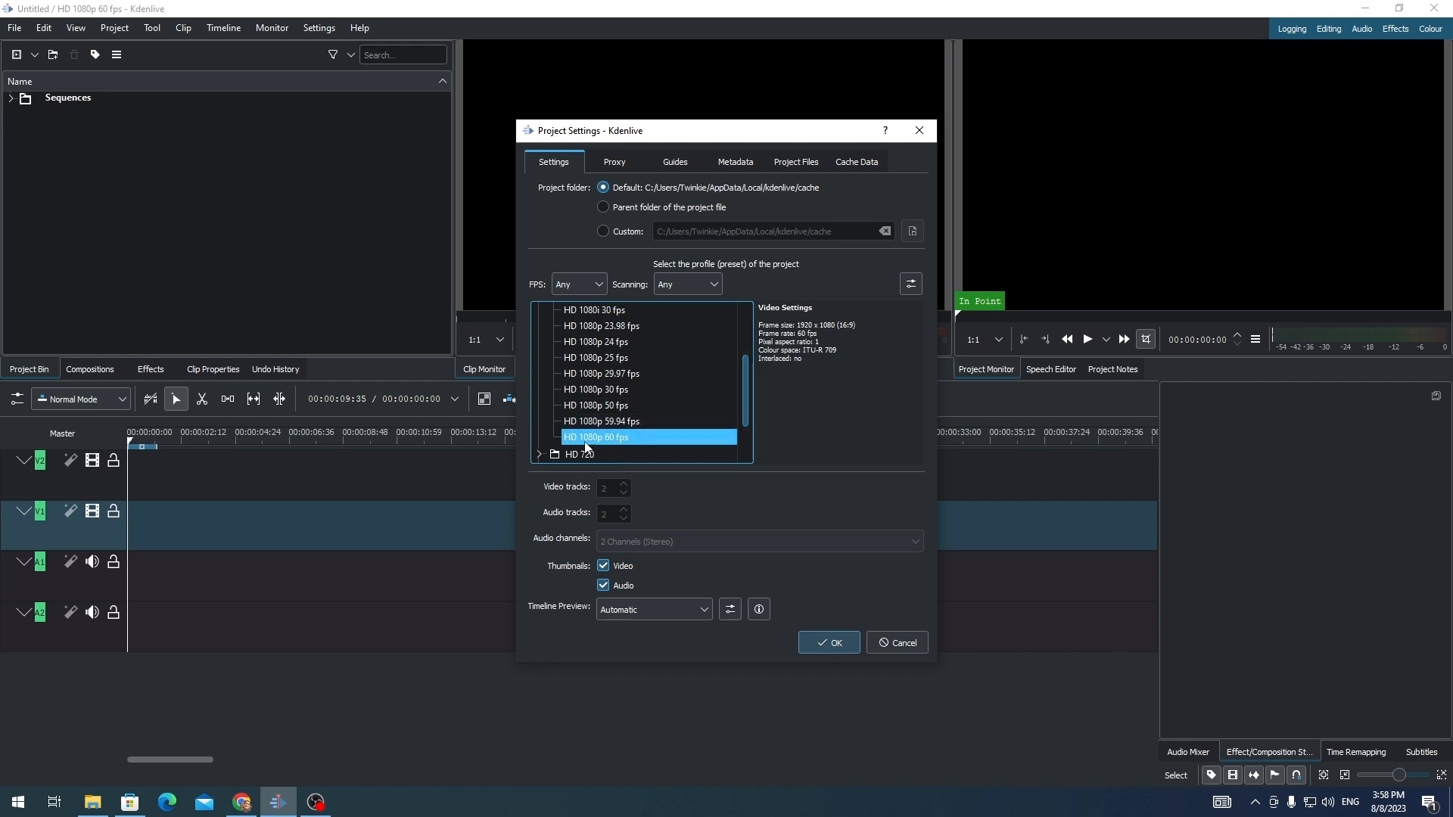
{"action": "mouse_move", "coordinate": [775, 425]}
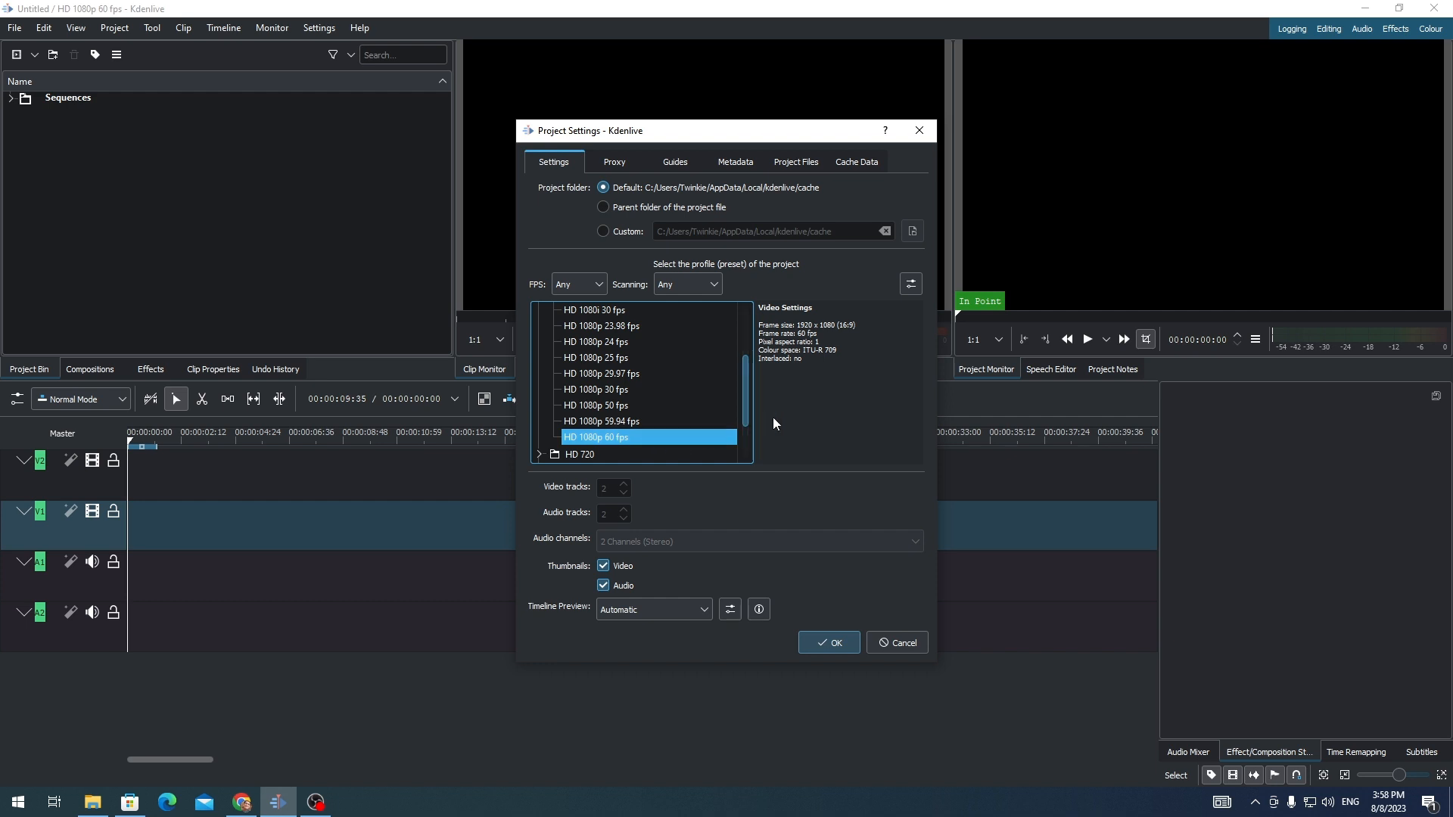
{"action": "mouse_move", "coordinate": [845, 334]}
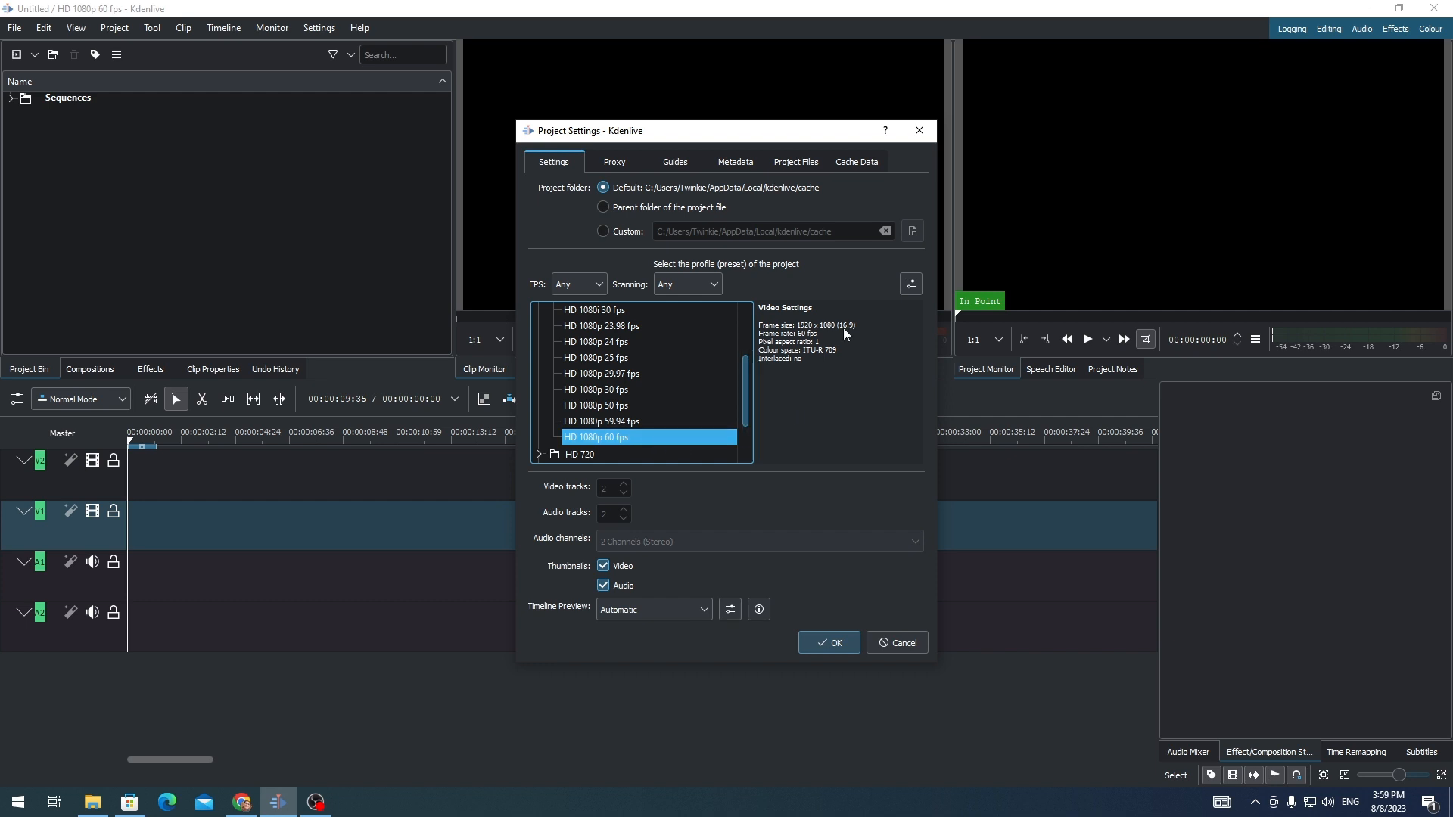
{"action": "mouse_move", "coordinate": [850, 335]}
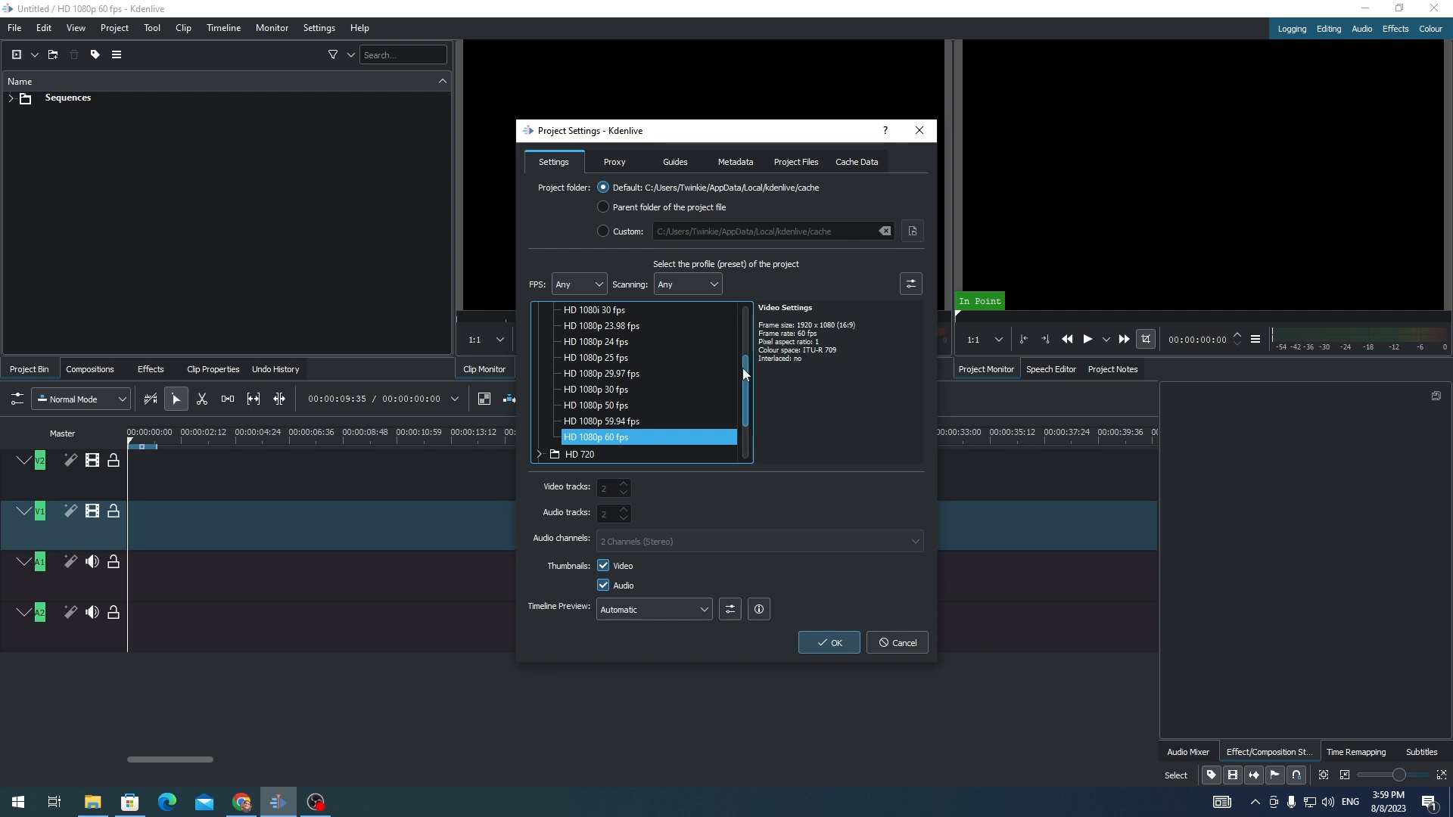
Select the Vertical HD 30 fps (1080x1920, 9:16) profile under the Custom folder
{"action": "scroll", "scroll_direction": "down", "scroll_amount": 3}
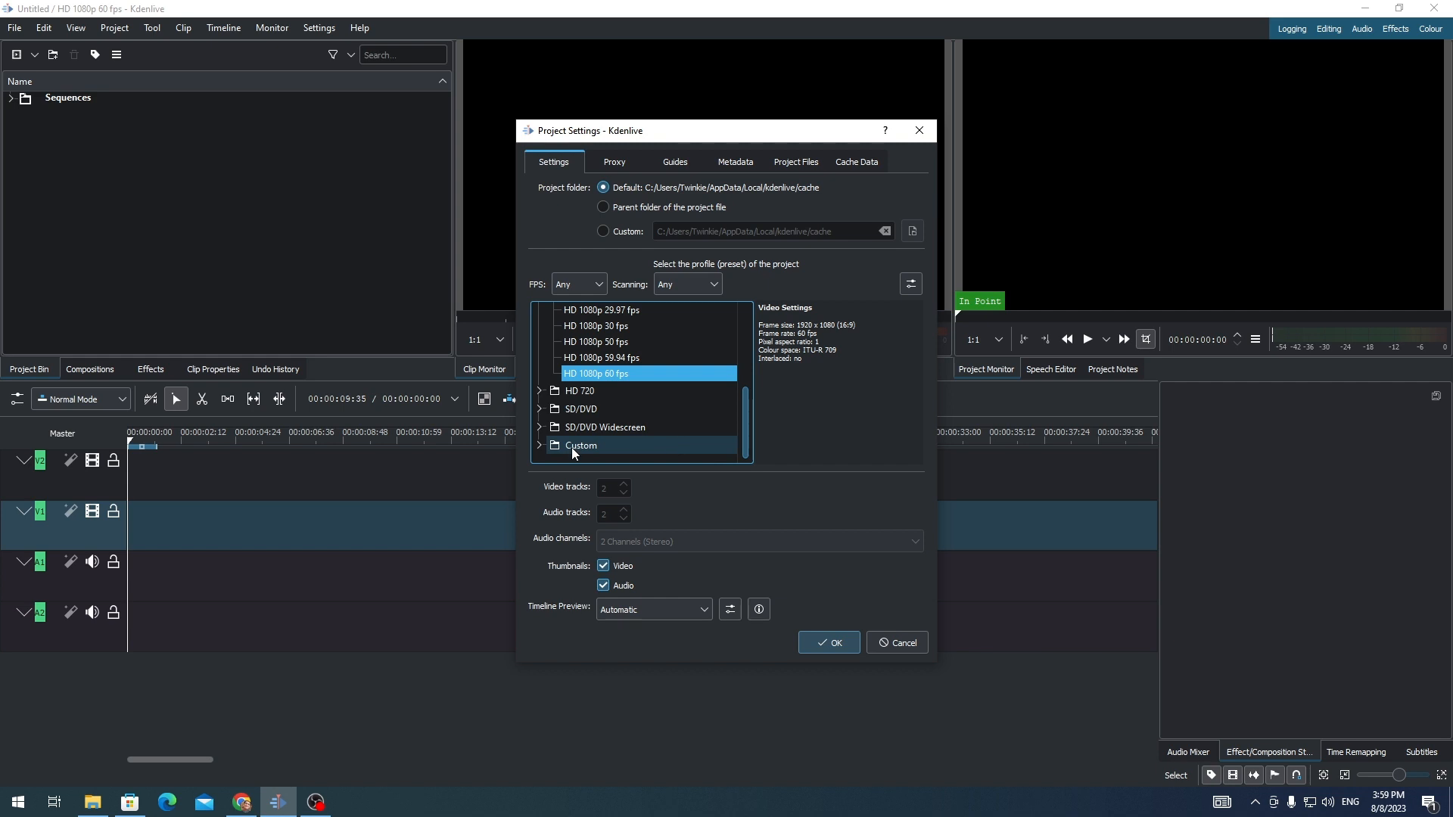
{"action": "scroll", "scroll_direction": "down", "scroll_amount": 3}
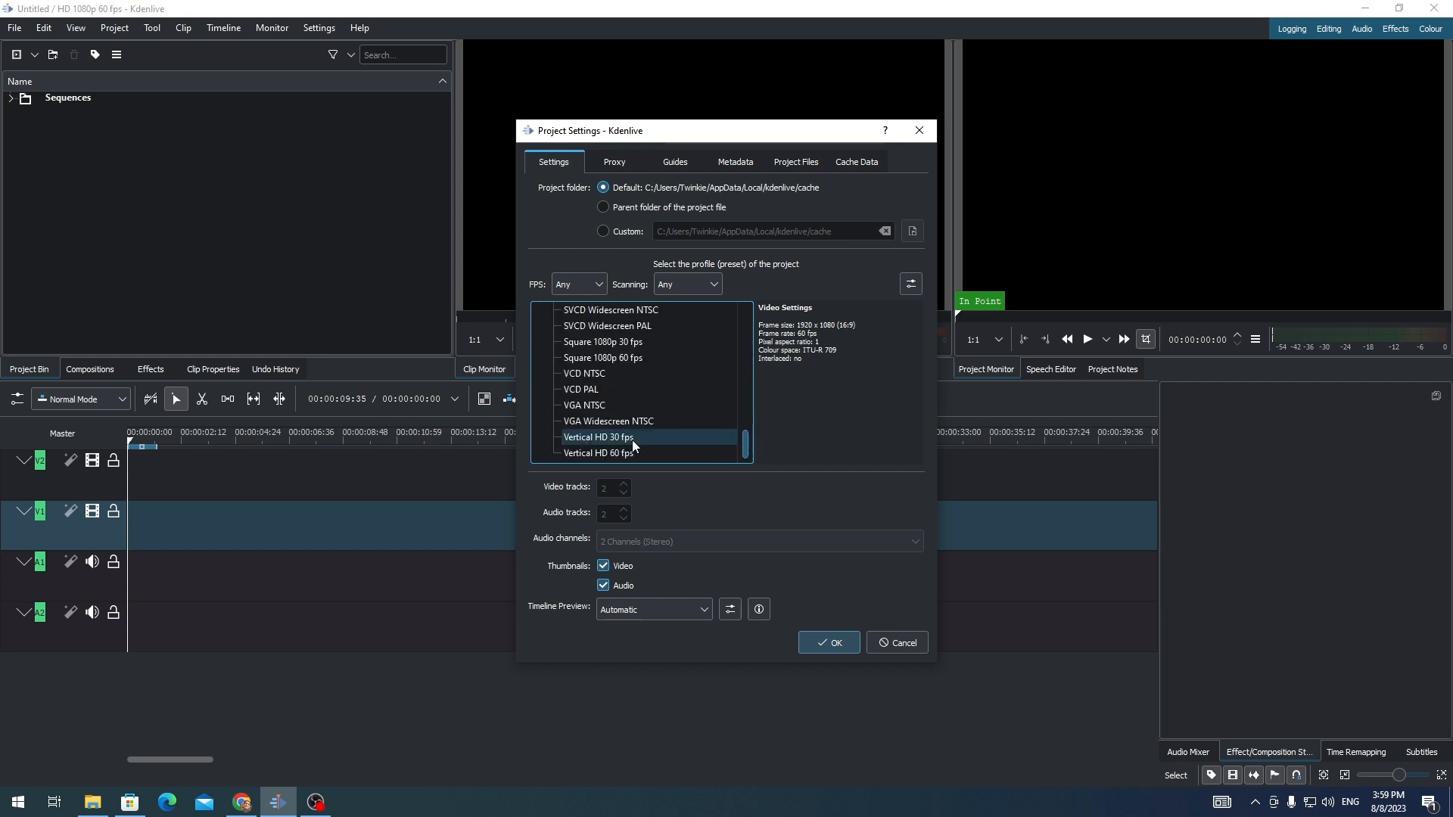
{"action": "mouse_move", "coordinate": [598, 453]}
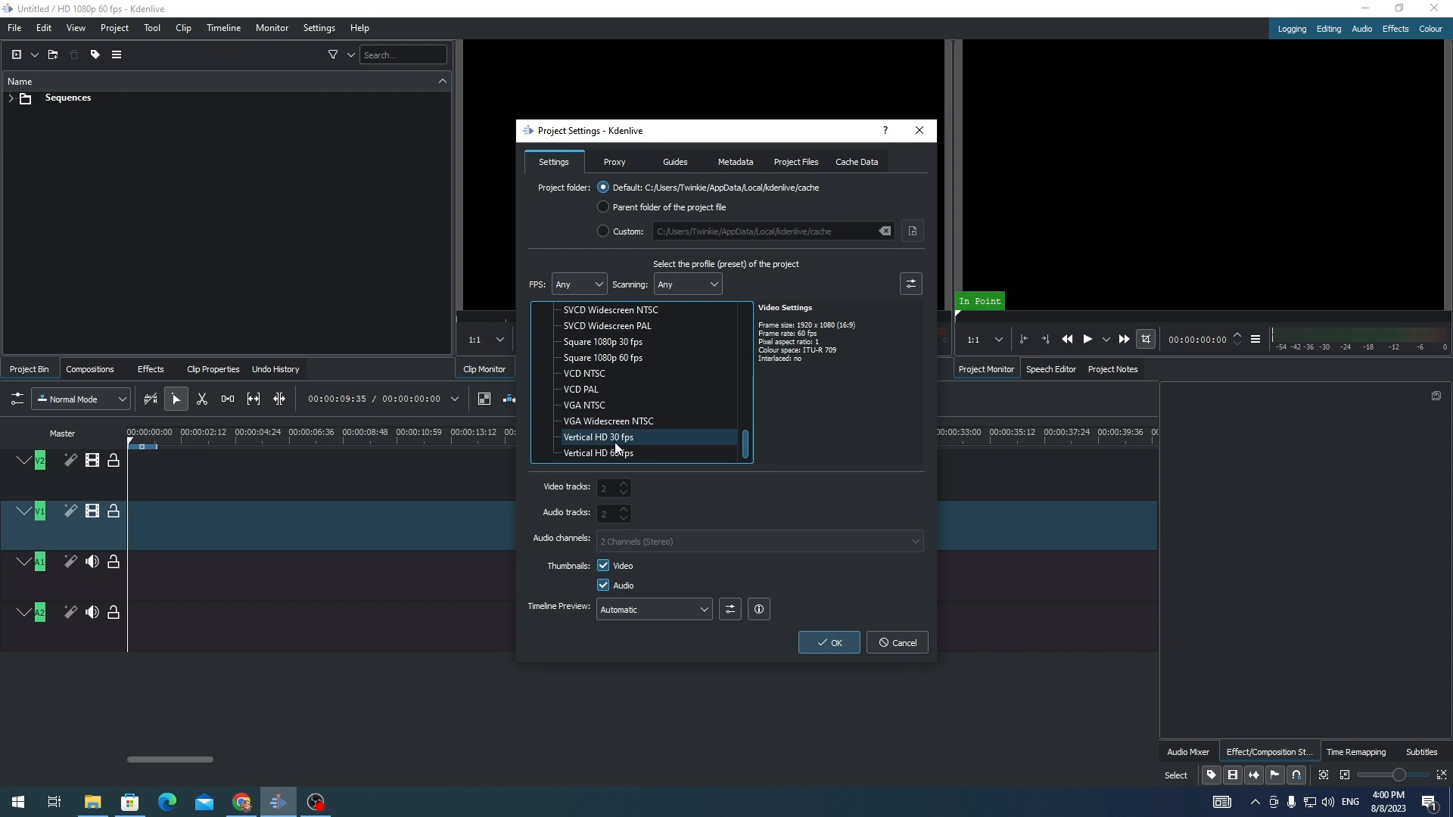
{"action": "left_click", "coordinate": [598, 454]}
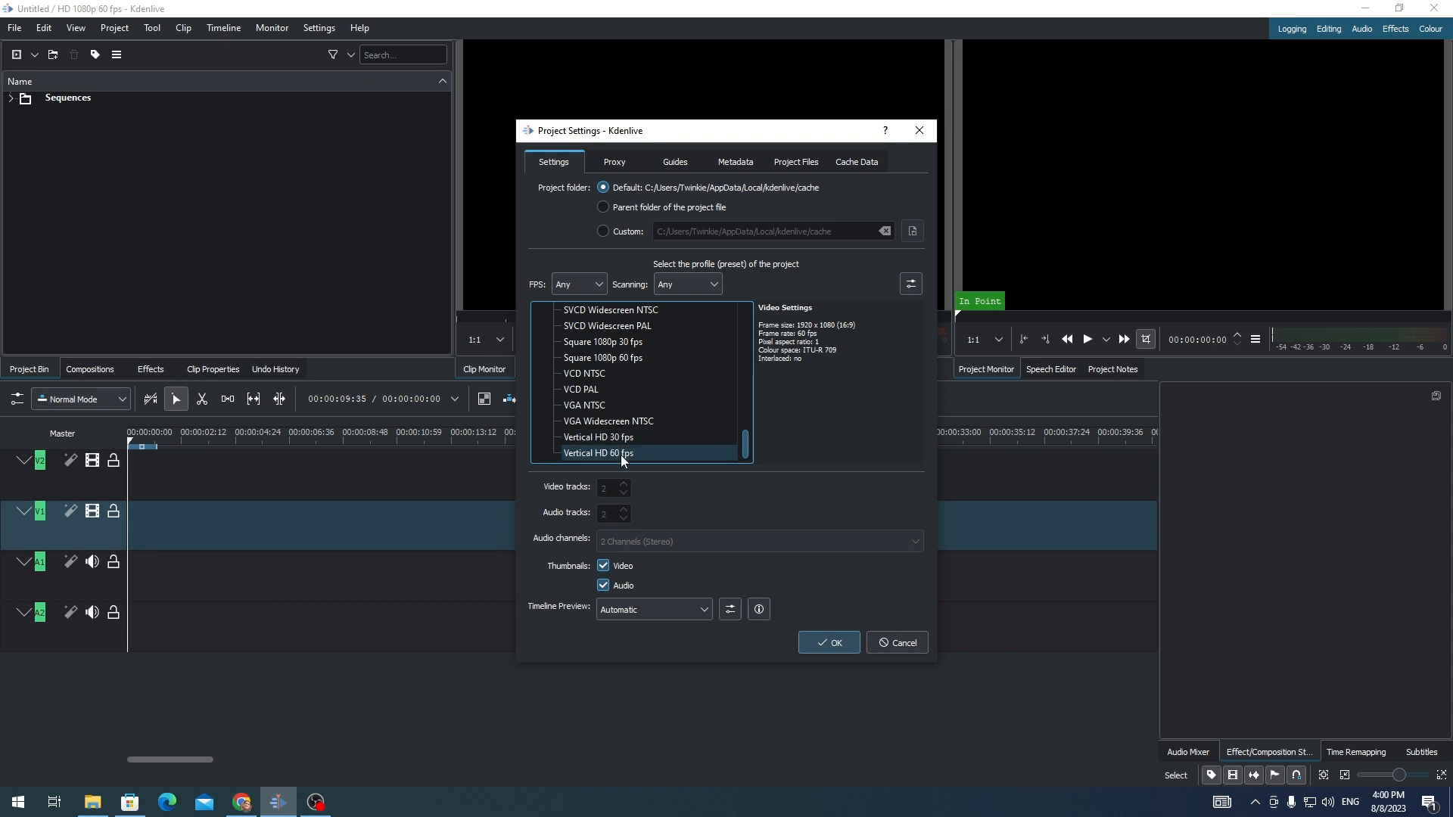
{"action": "mouse_move", "coordinate": [605, 438]}
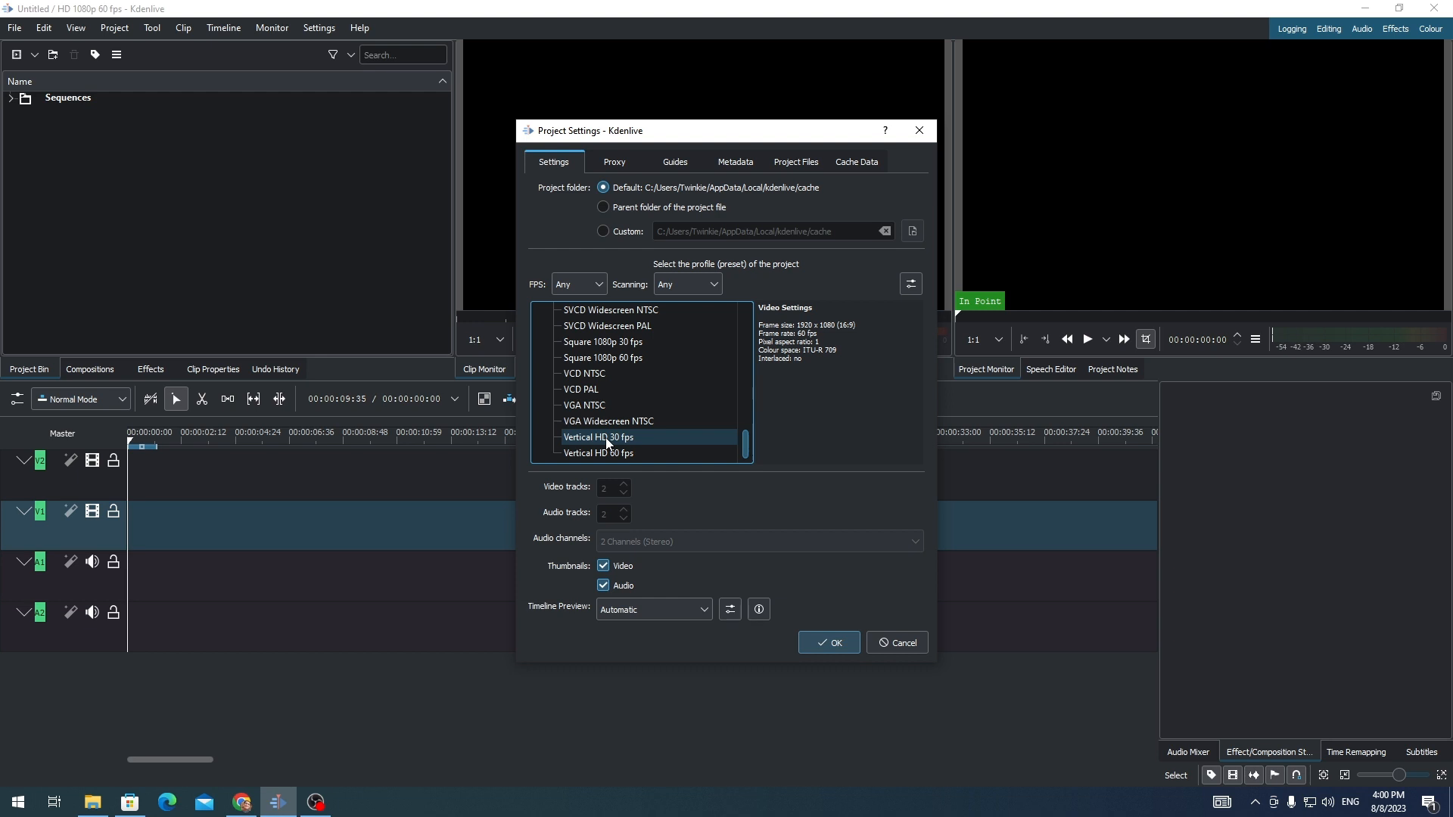
{"action": "left_click", "coordinate": [600, 437]}
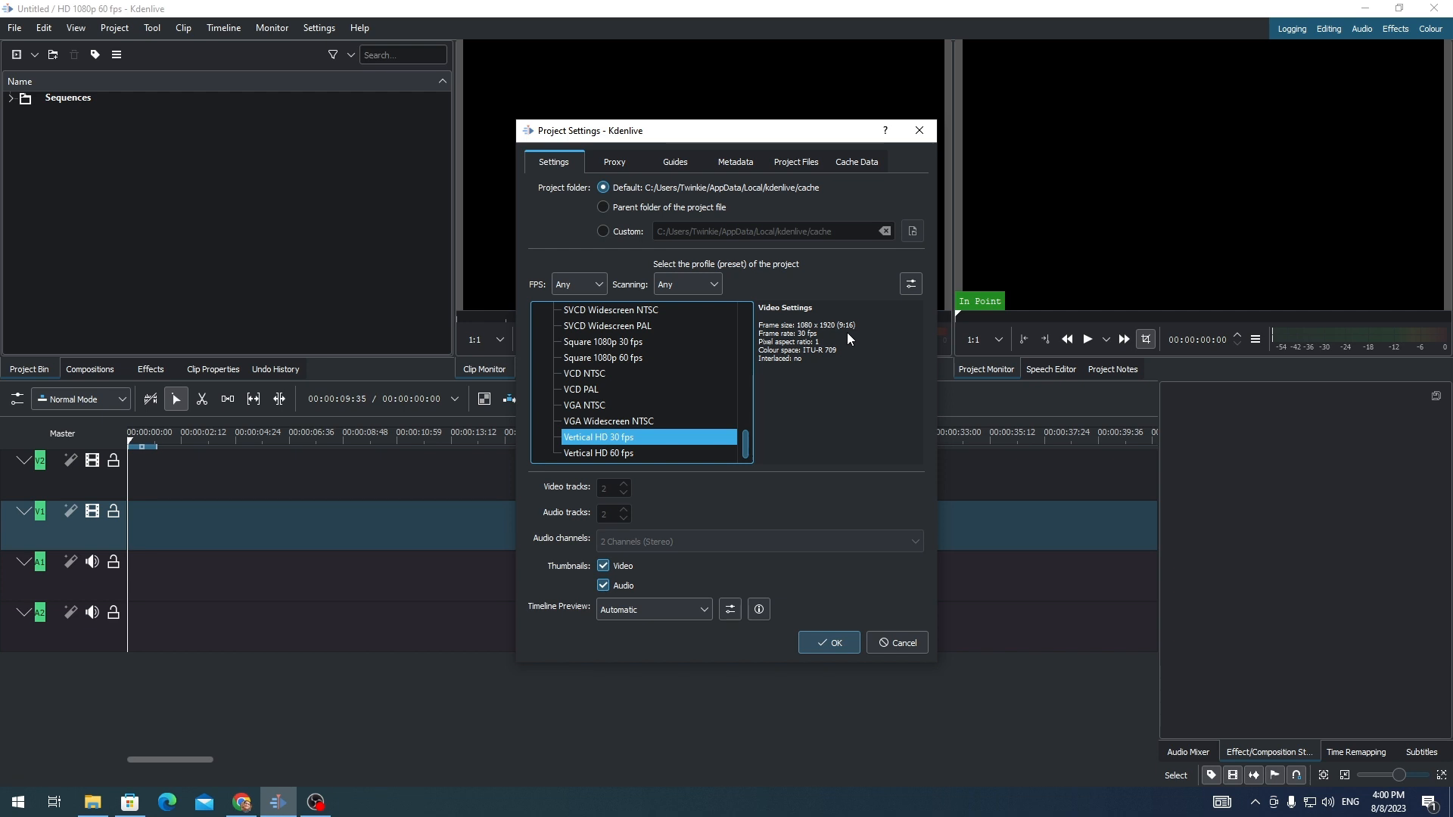
{"action": "mouse_move", "coordinate": [838, 350]}
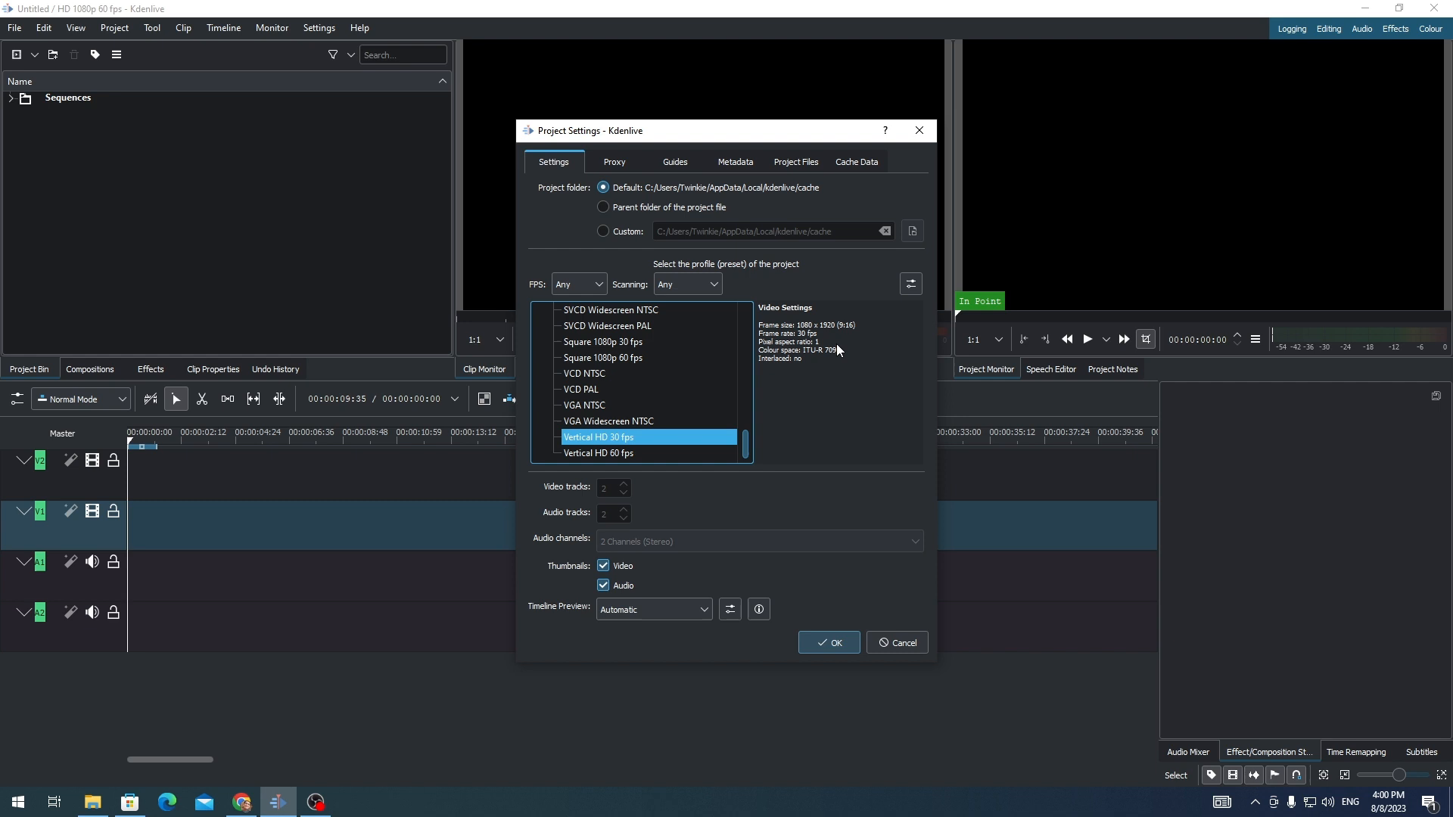
Apply the vertical profile and import the kampus-production clip from D:\Kdenlive\Stocks
{"action": "left_click", "coordinate": [827, 642]}
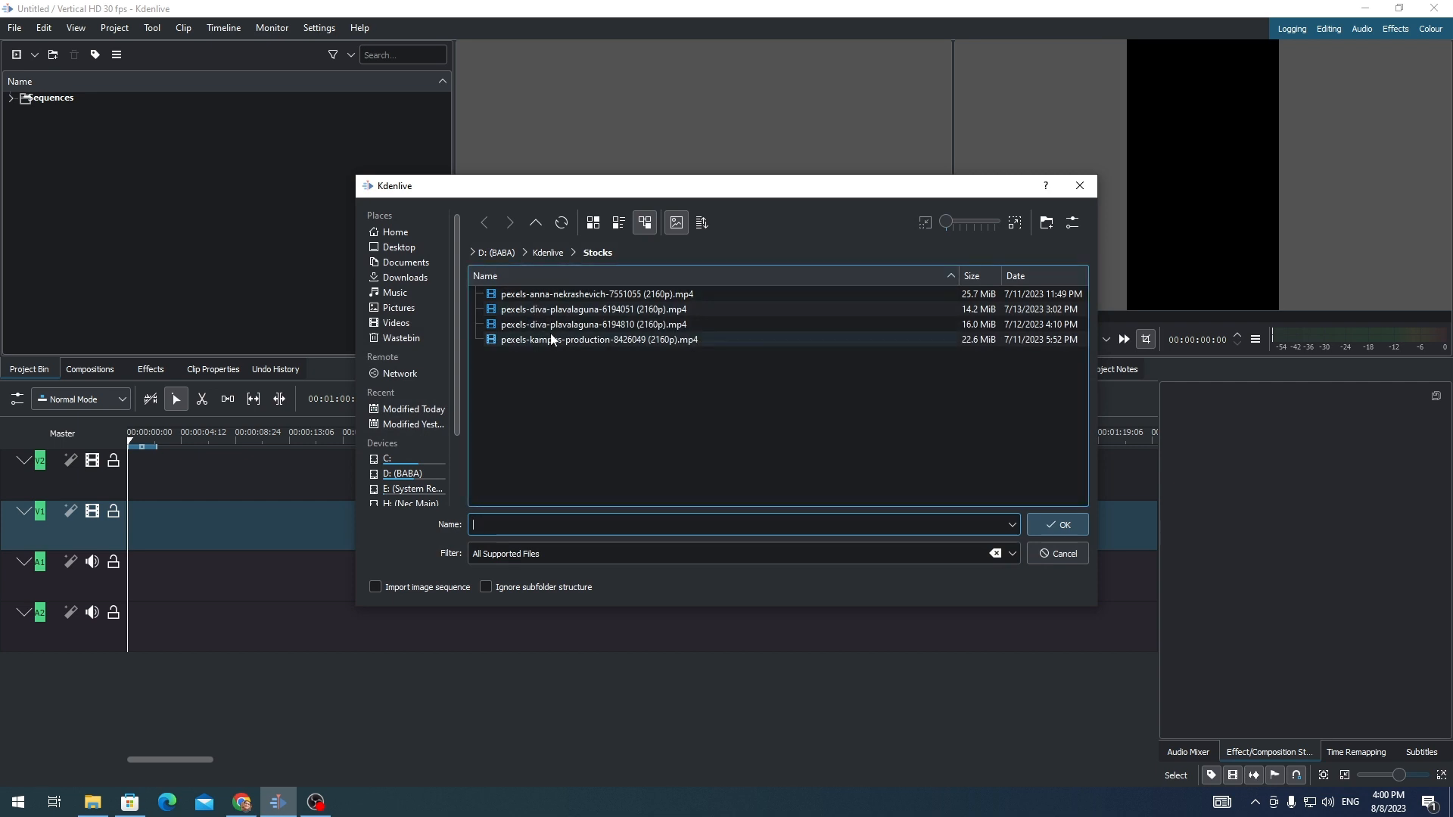
{"action": "left_click", "coordinate": [1056, 524]}
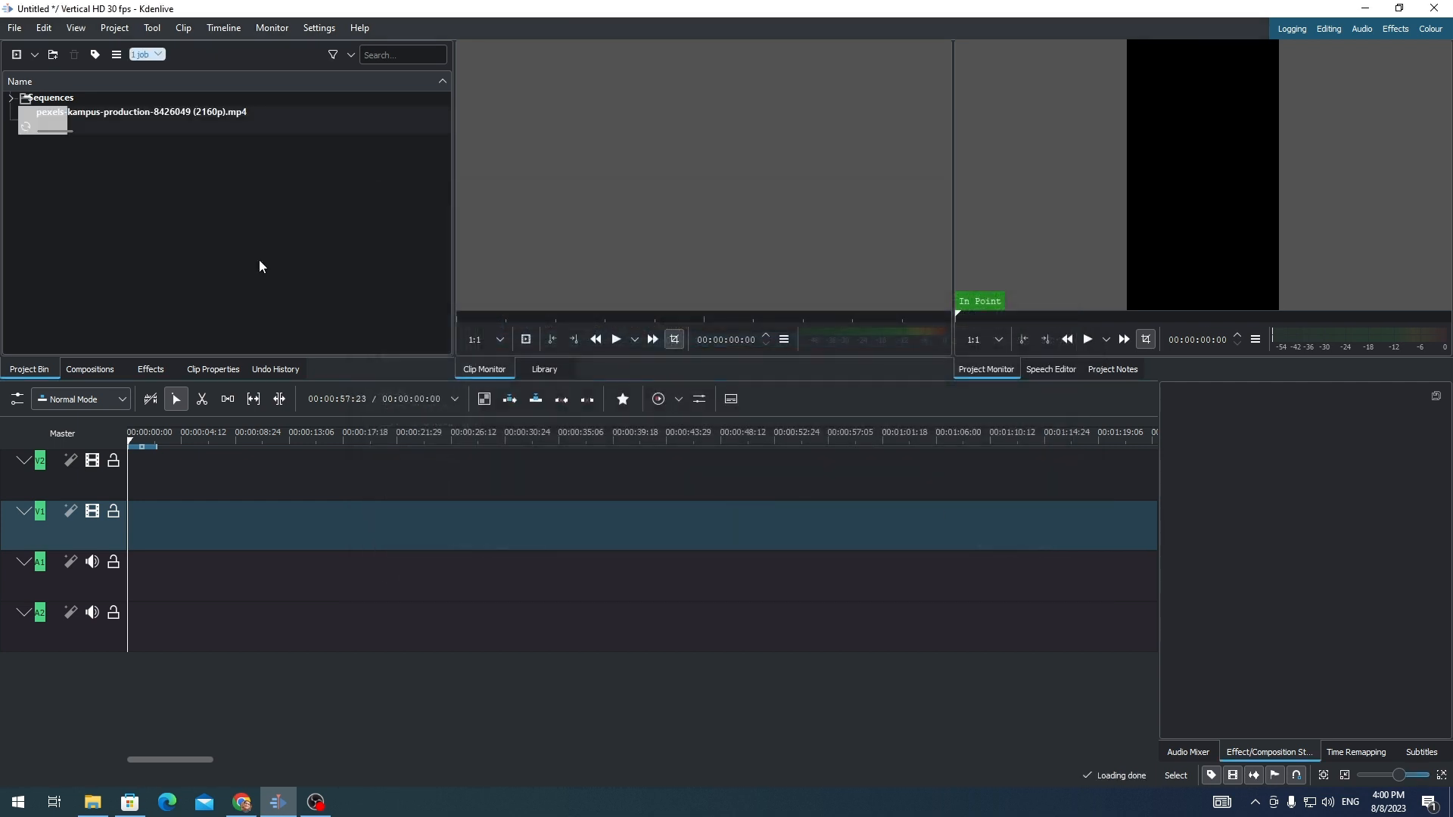